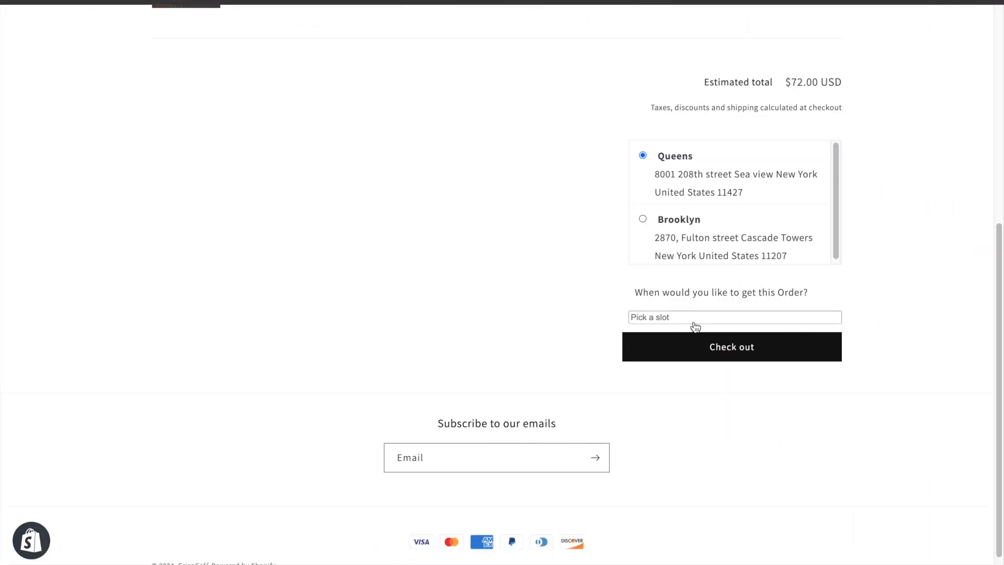
Step: Choose Tuesday 25 June 2024, 2:00 PM - 3:00 PM as the cart's pickup slot
left_click(734, 317)
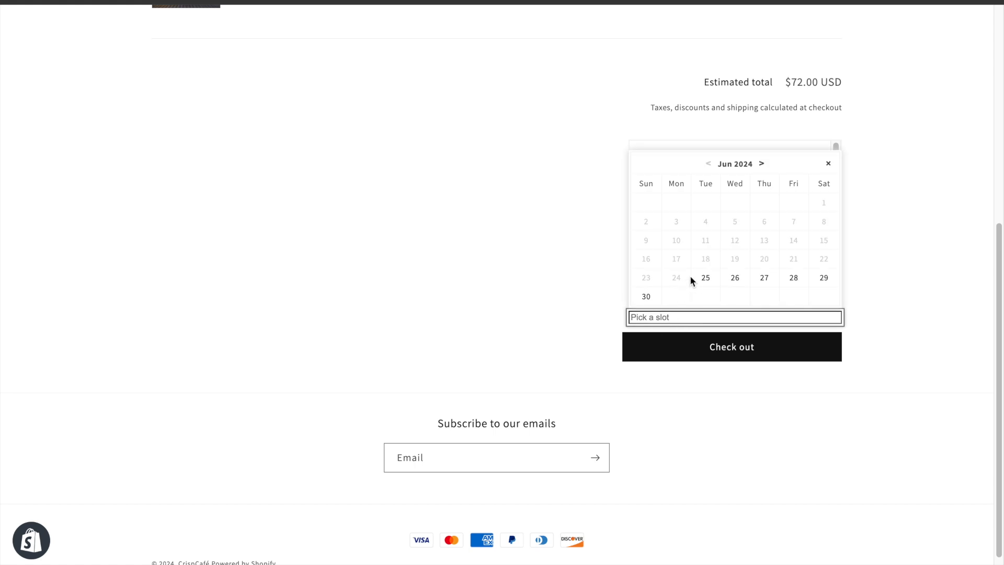
left_click(706, 277)
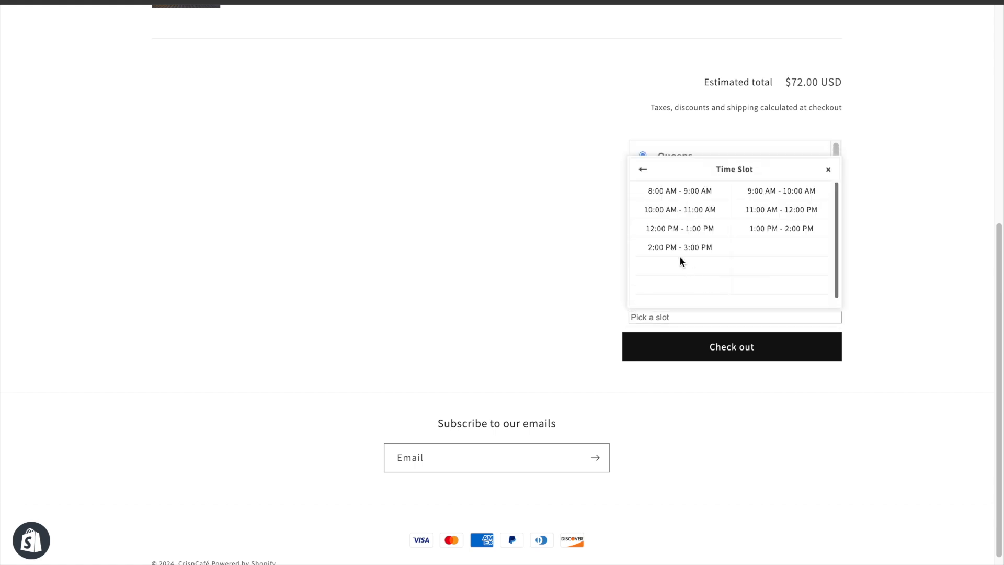
left_click(680, 247)
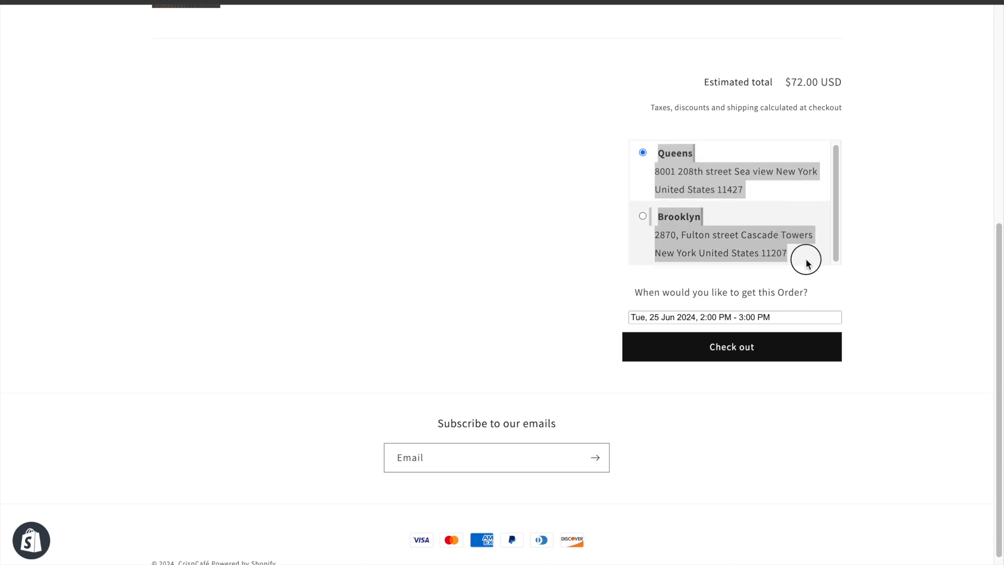
Step: Review the local delivery and pickup-in-store options in Shipping and delivery, then reach the Pickeasy app listing
left_click(214, 284)
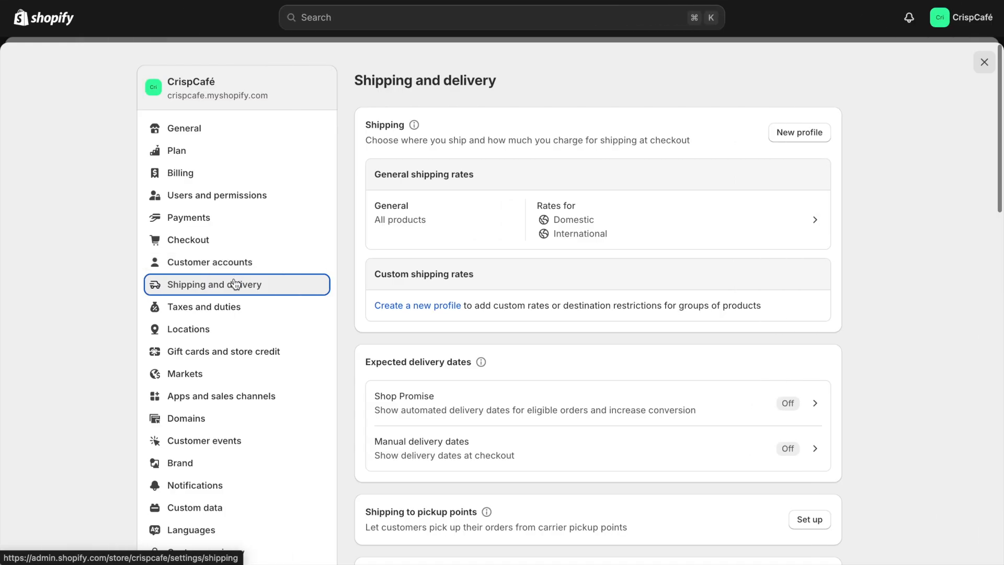
scroll("down", 3)
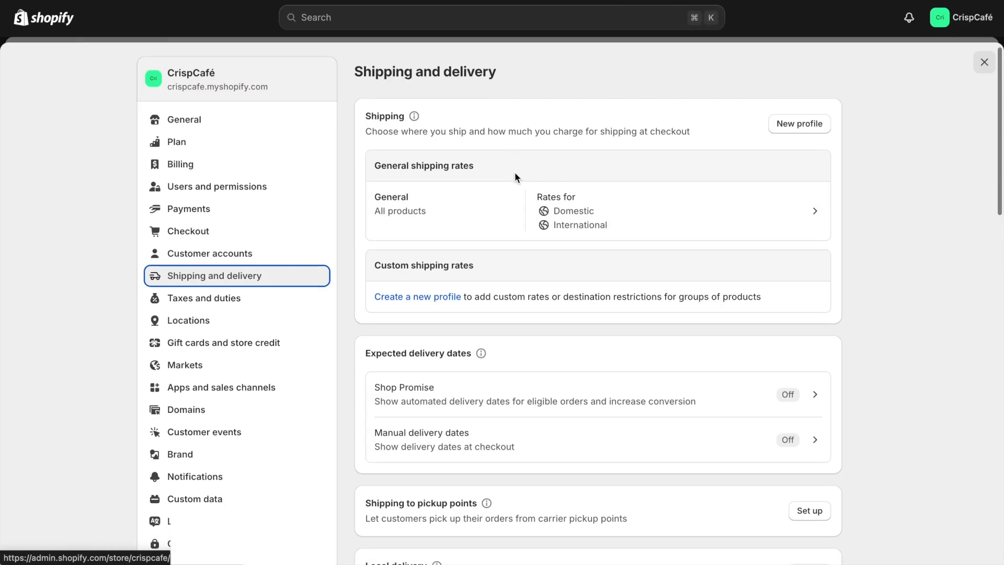
scroll("down", 3)
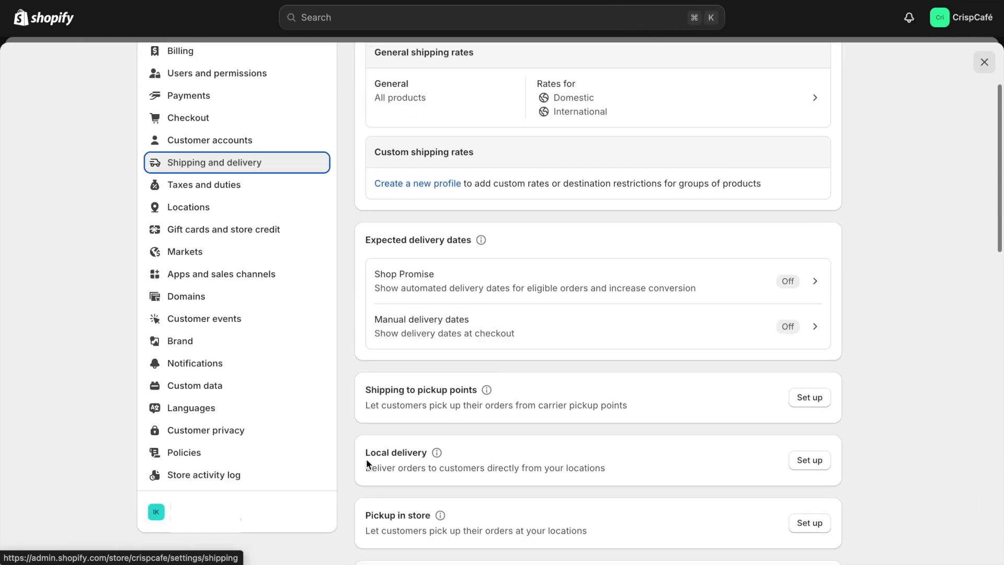
double_click(395, 452)
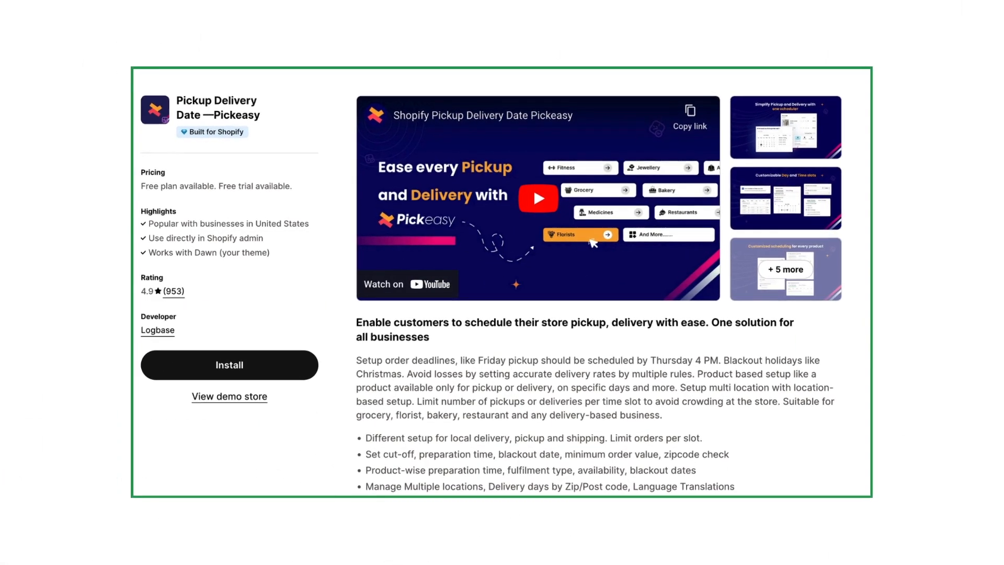
scroll("up", 3)
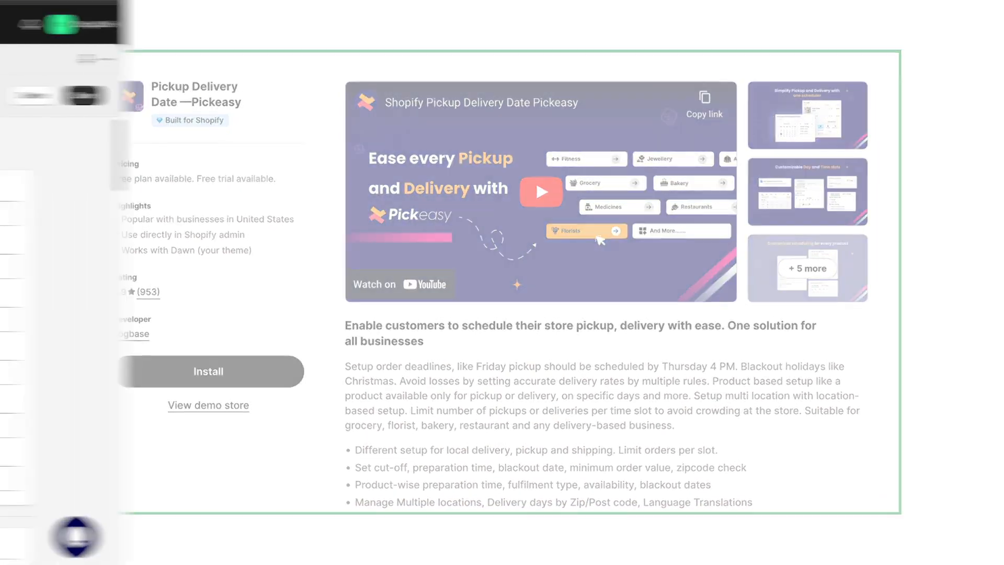
Step: Enable Store Pickup and disable Local Delivery under Fulfillment Types
left_click(208, 371)
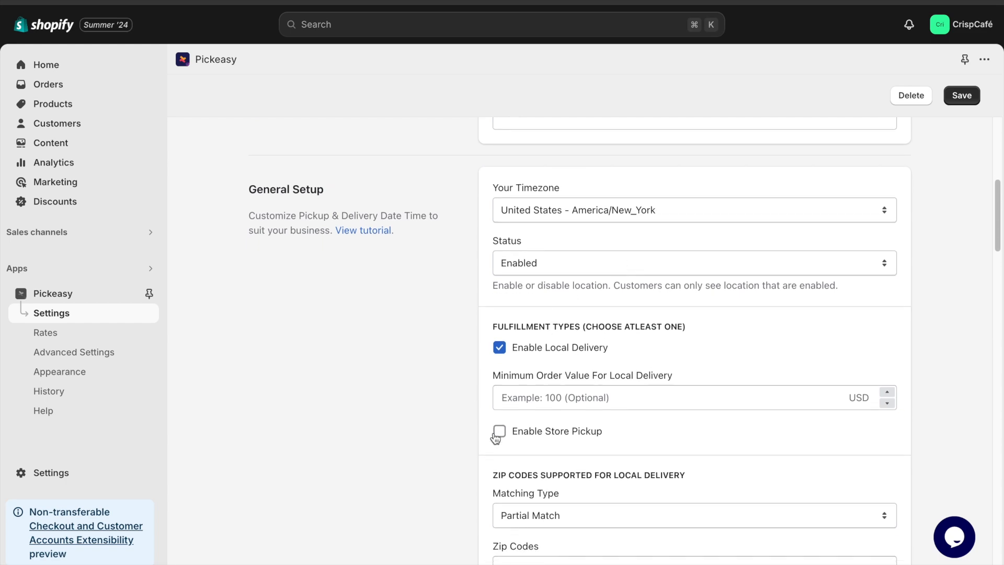
left_click(500, 431)
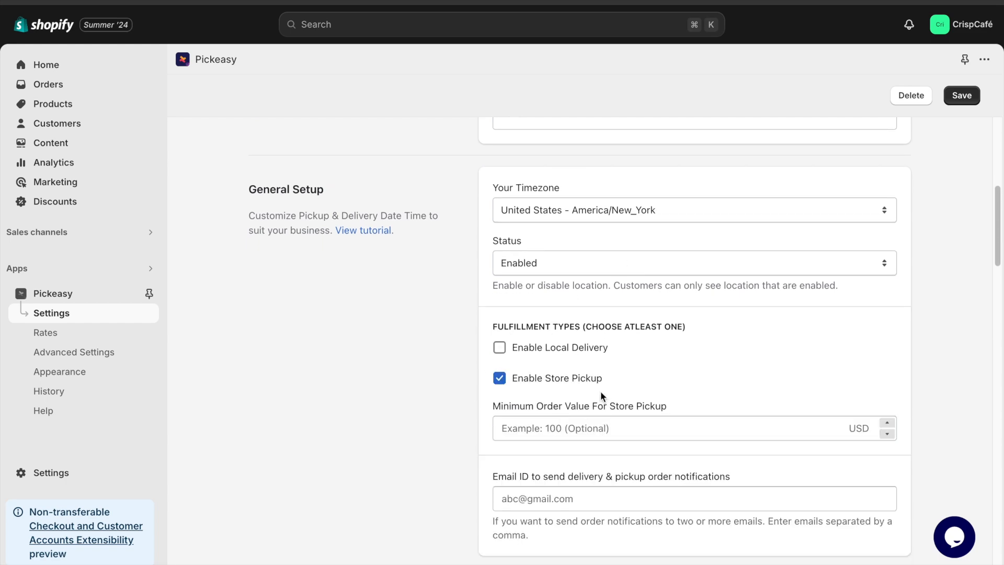
scroll("down", 3)
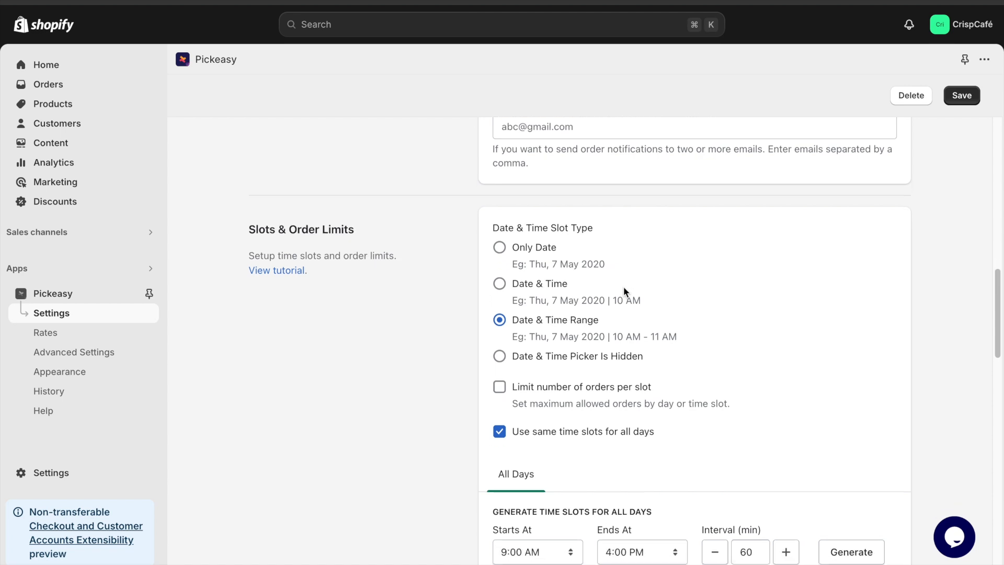
Step: Generate hourly slots 9:00 AM to 4:00 PM for all days, overriding existing slots
scroll("down", 3)
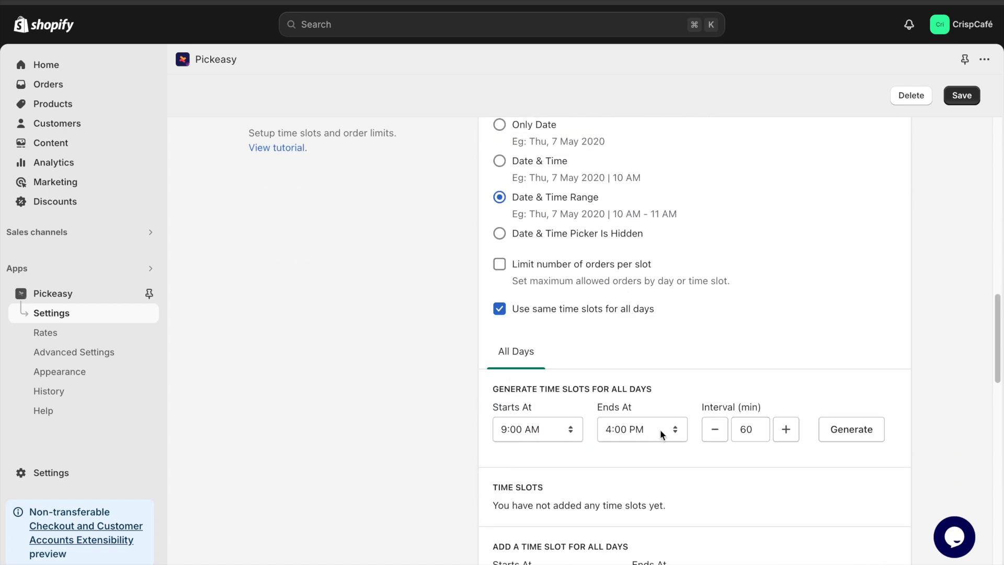
left_click(851, 429)
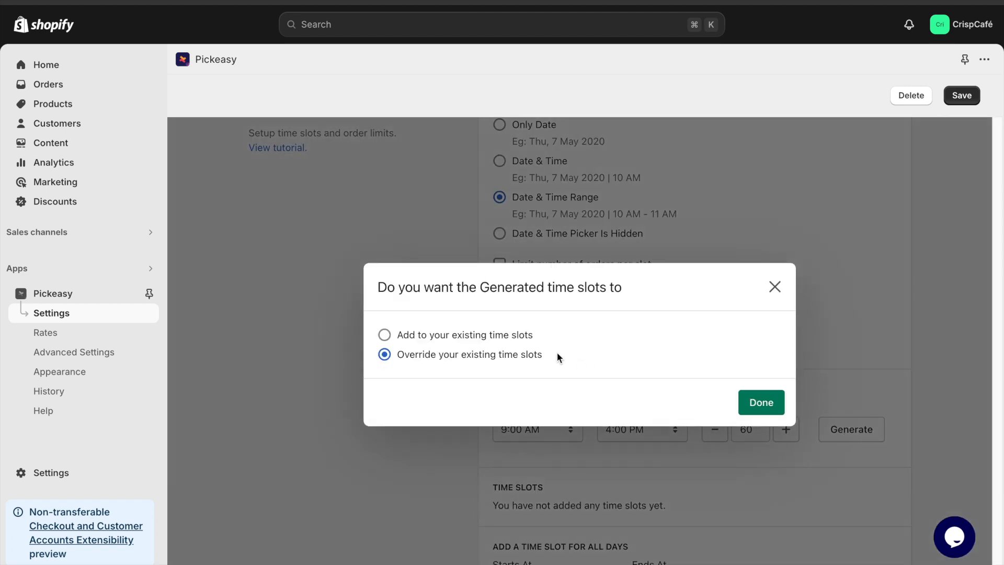
left_click(383, 335)
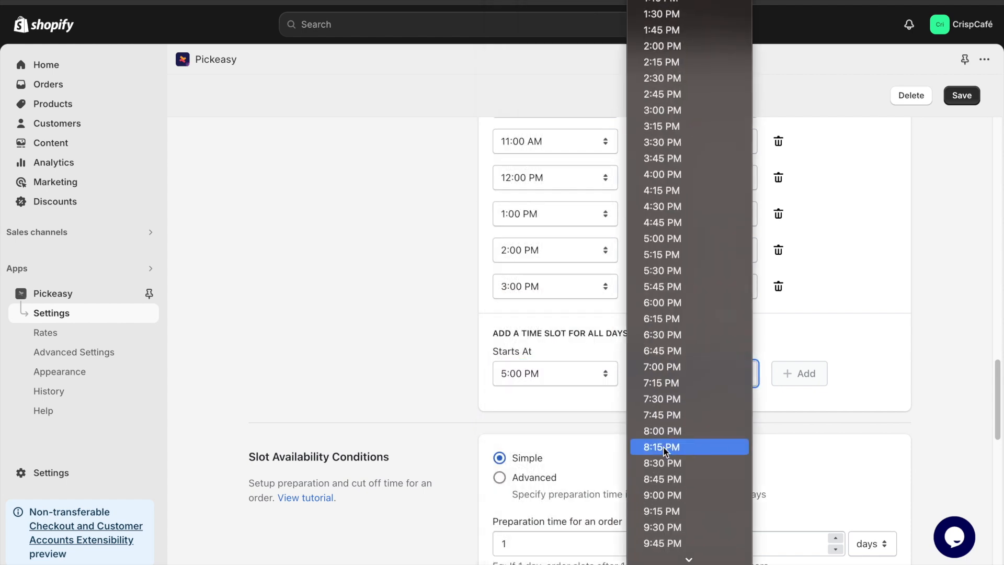
left_click(662, 447)
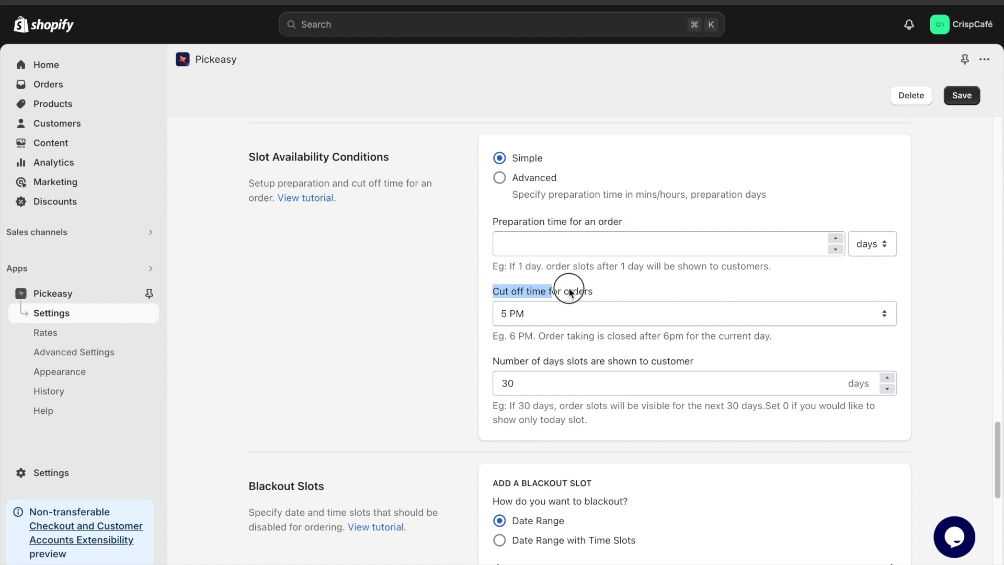
left_click(668, 244)
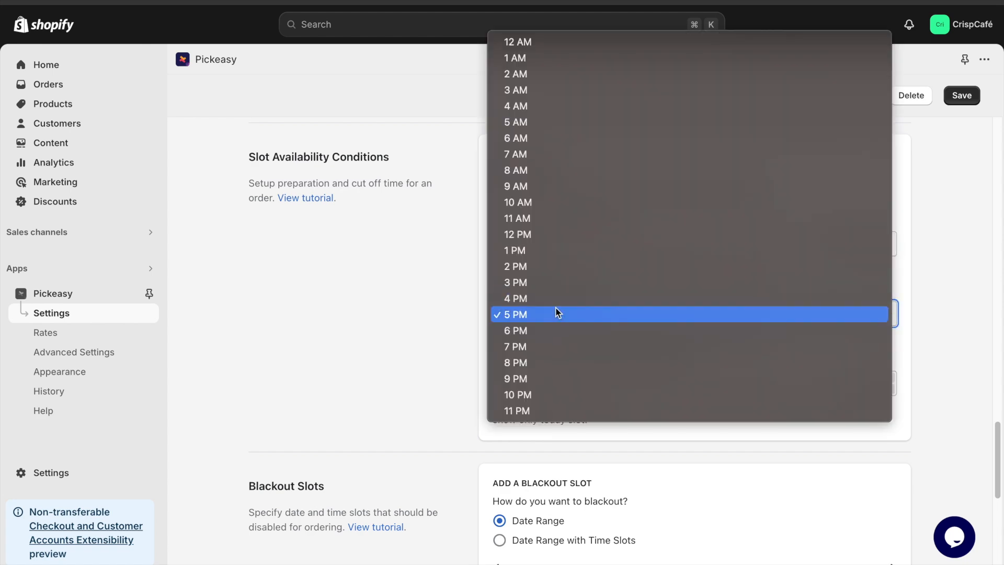
left_click(515, 331)
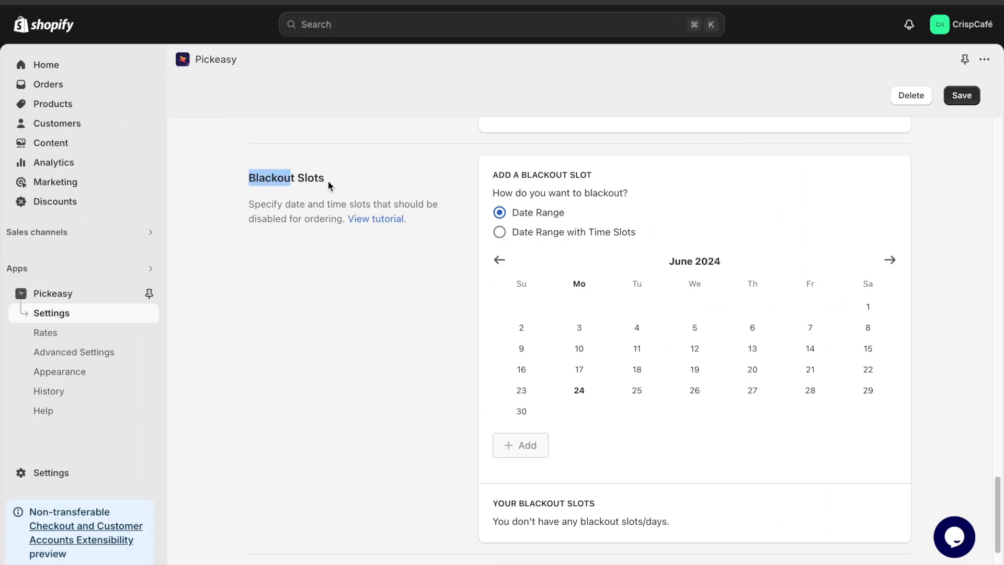
Step: Add a blackout date range from Fri 7 June to Wed 12 June 2024
left_click(810, 328)
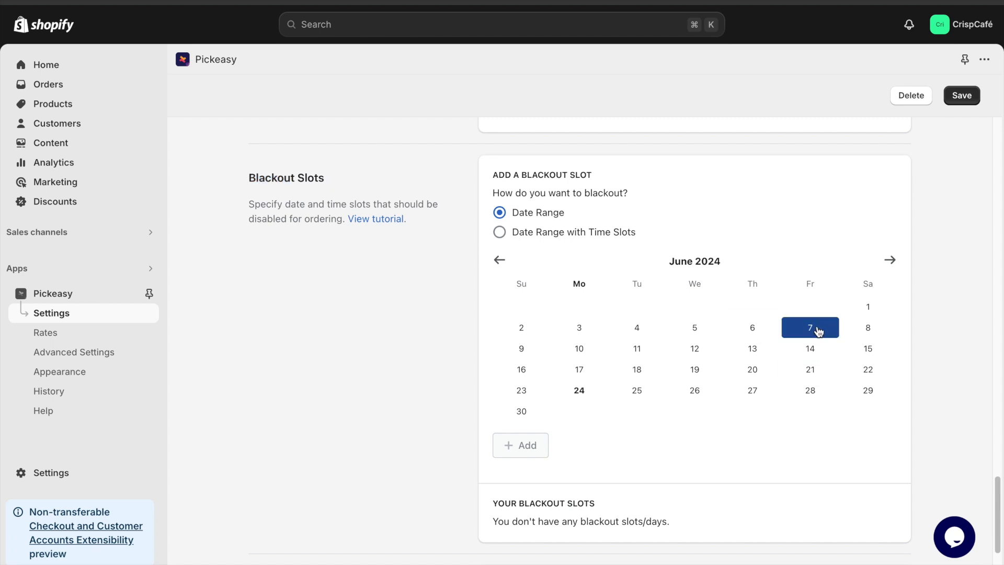
left_click(695, 349)
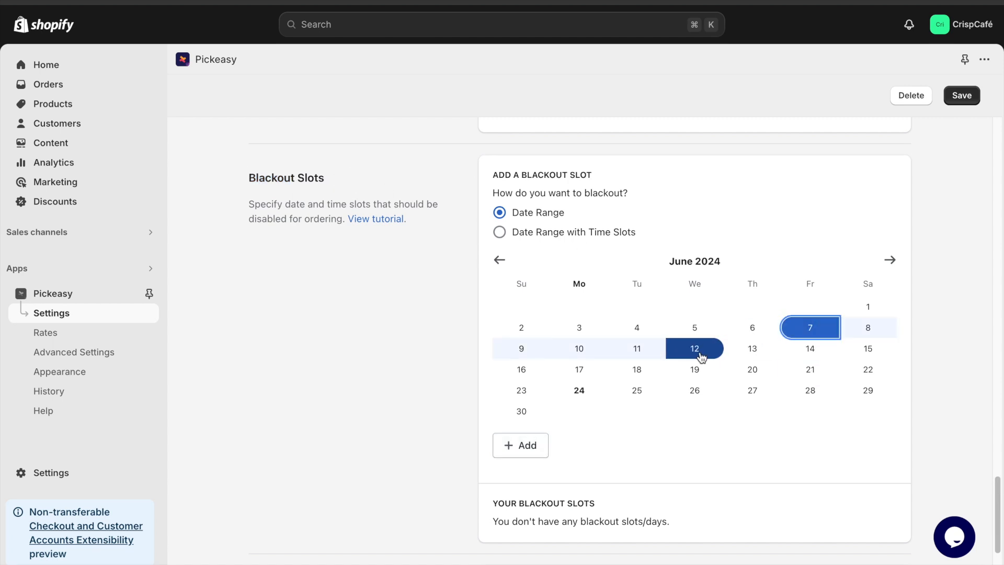
left_click(520, 446)
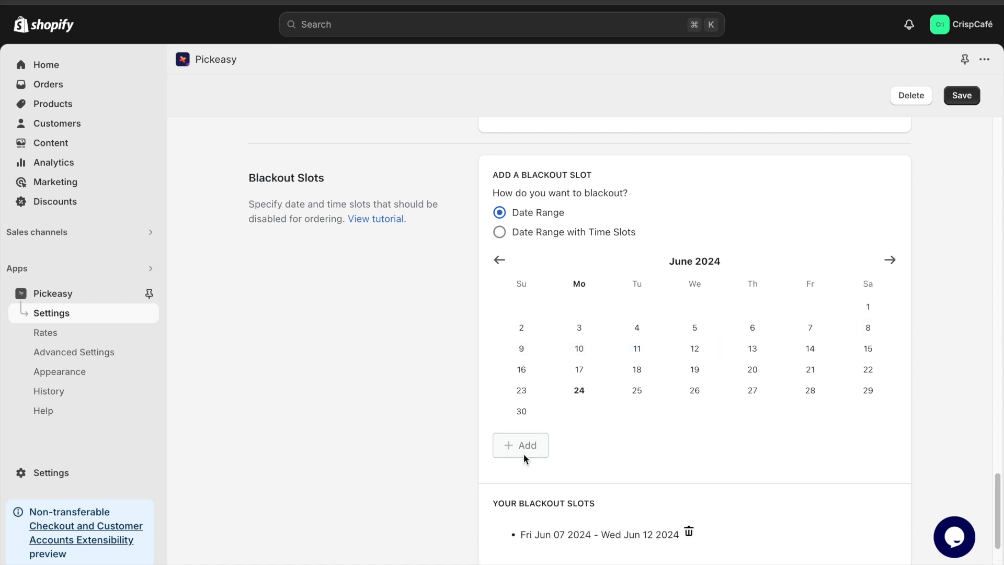
scroll("up", 3)
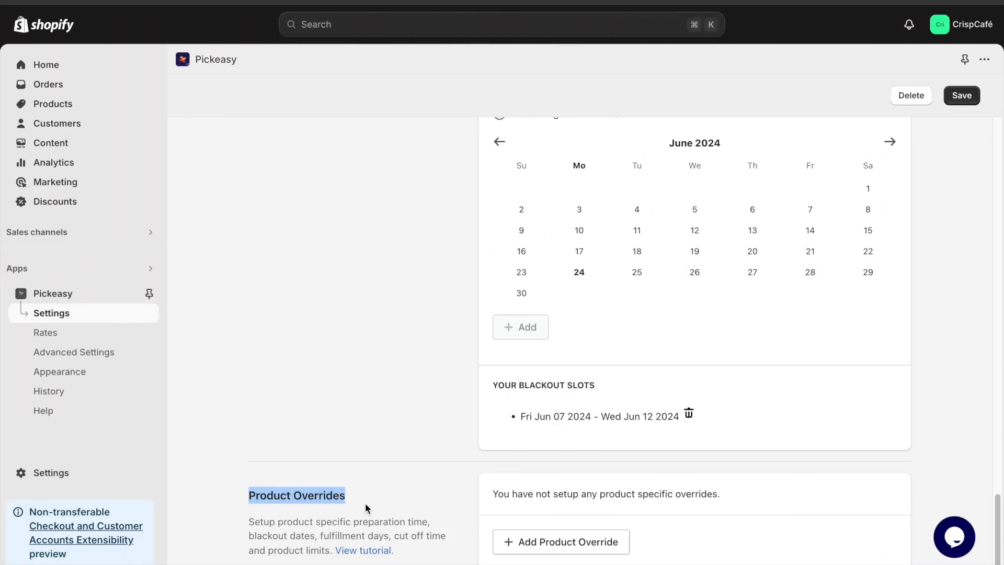
Step: Look over the product override type choices, then return to Pickeasy's main Settings page
left_click(561, 541)
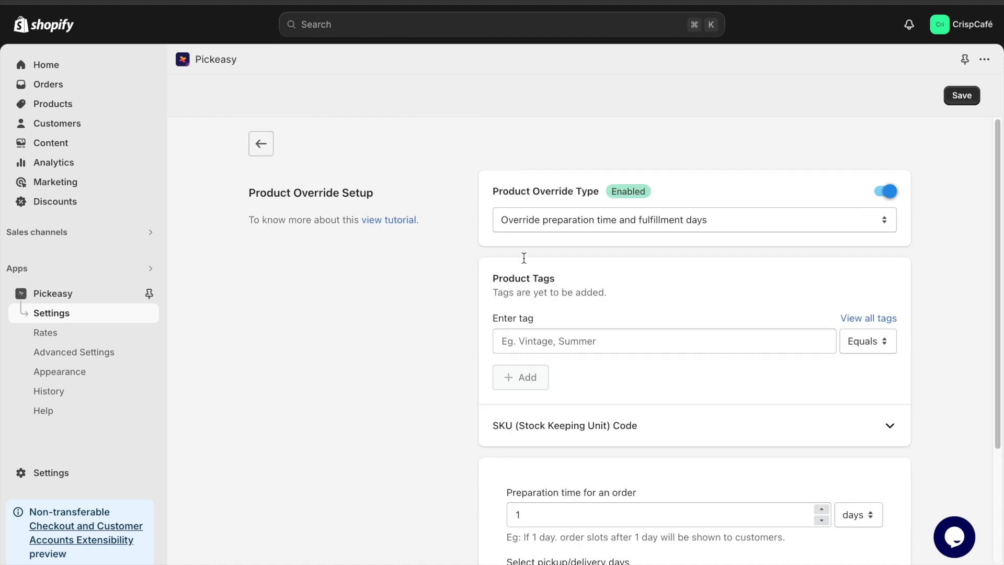
left_click(694, 220)
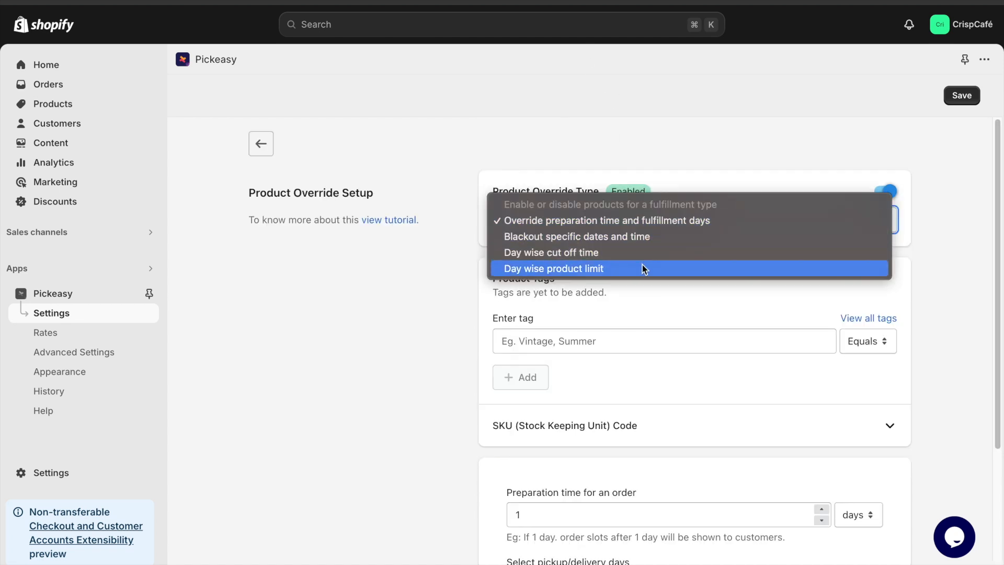
left_click(52, 313)
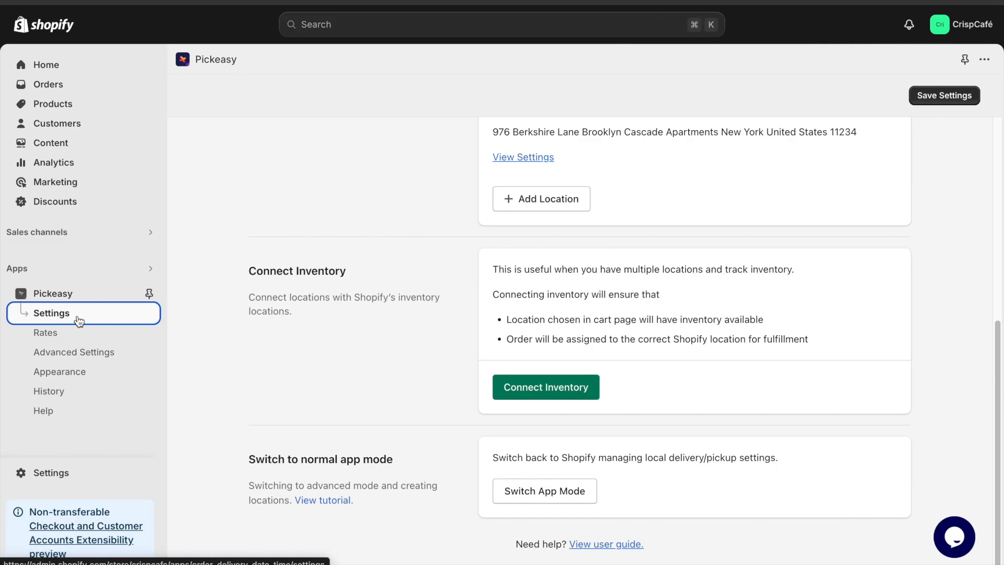
mouse_move(541, 199)
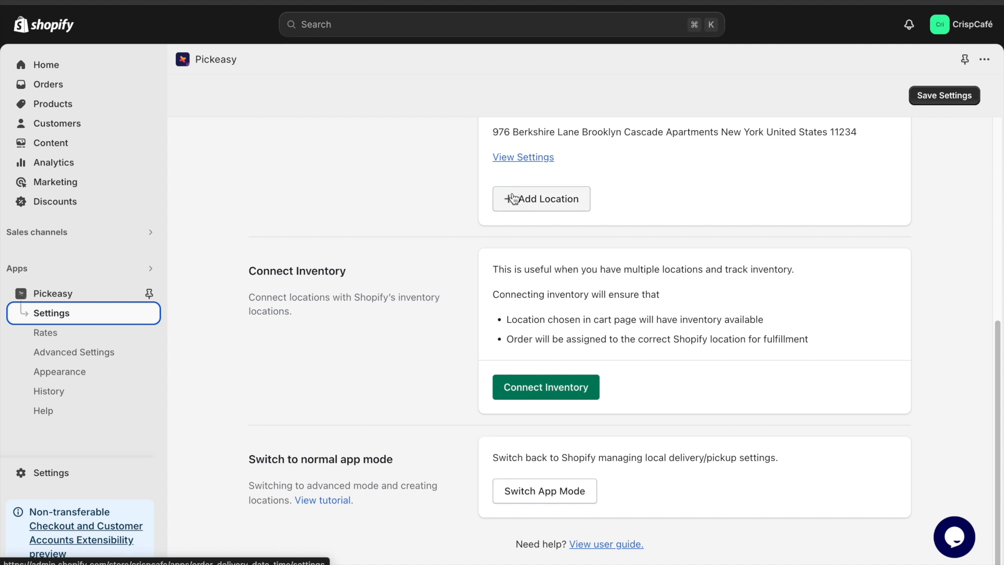
Step: Start adding a new pickup location and review its address and store pickup setup
left_click(541, 198)
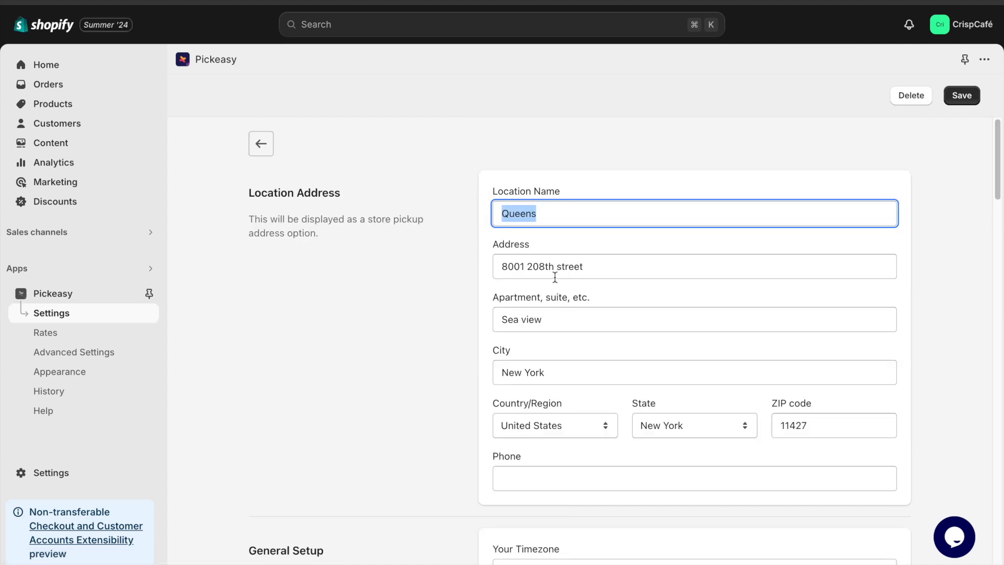
scroll("down", 3)
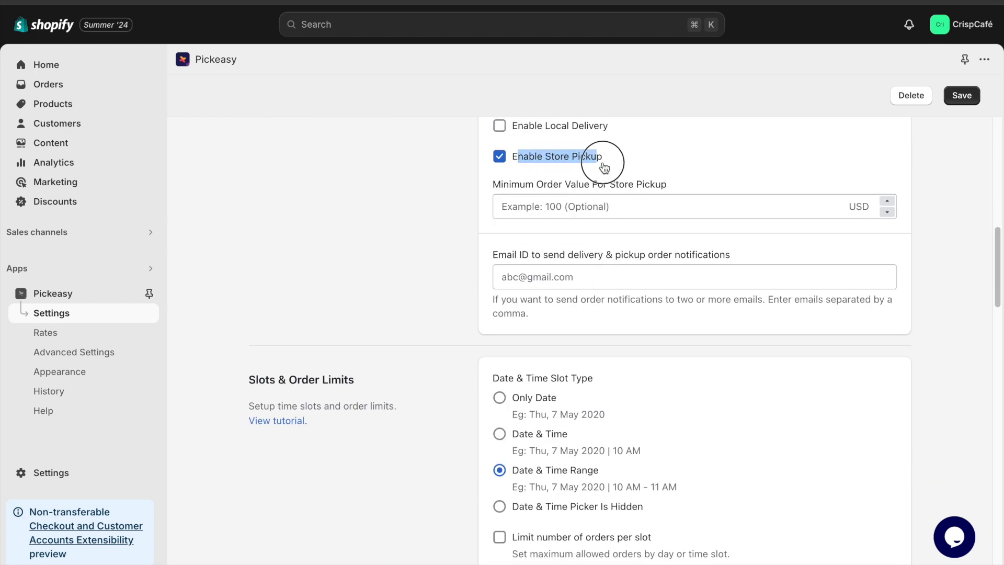
scroll("down", 3)
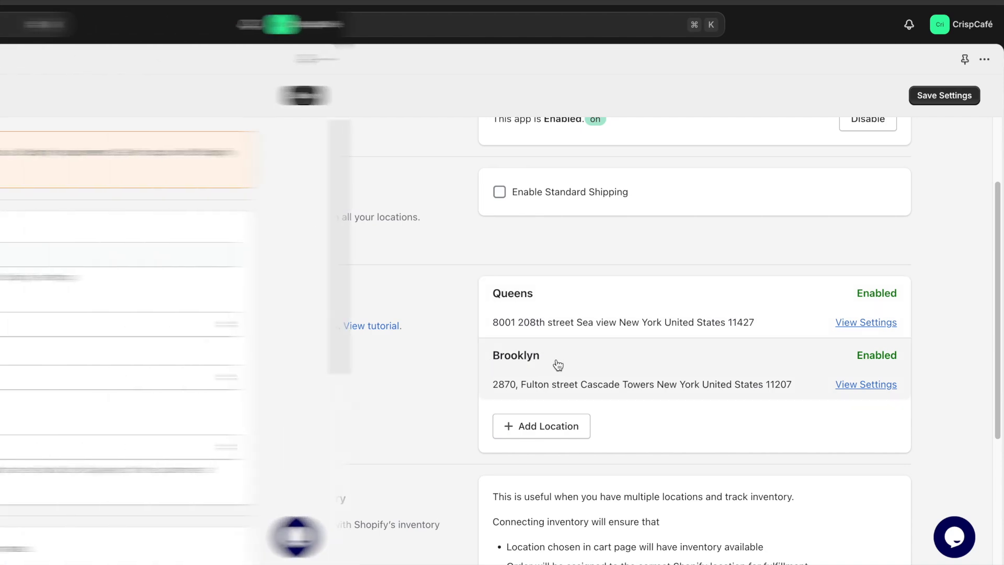
left_click(45, 332)
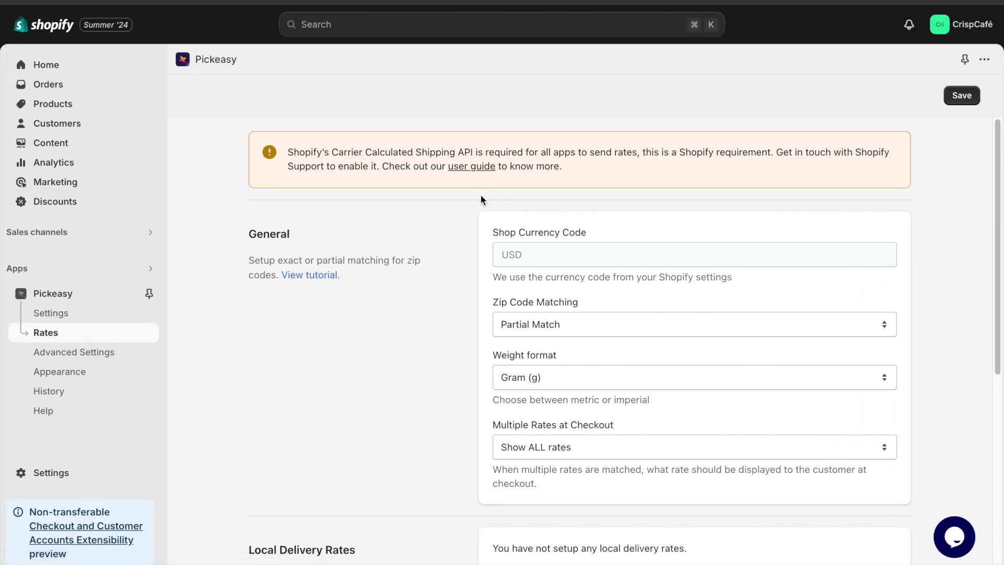
scroll("down", 3)
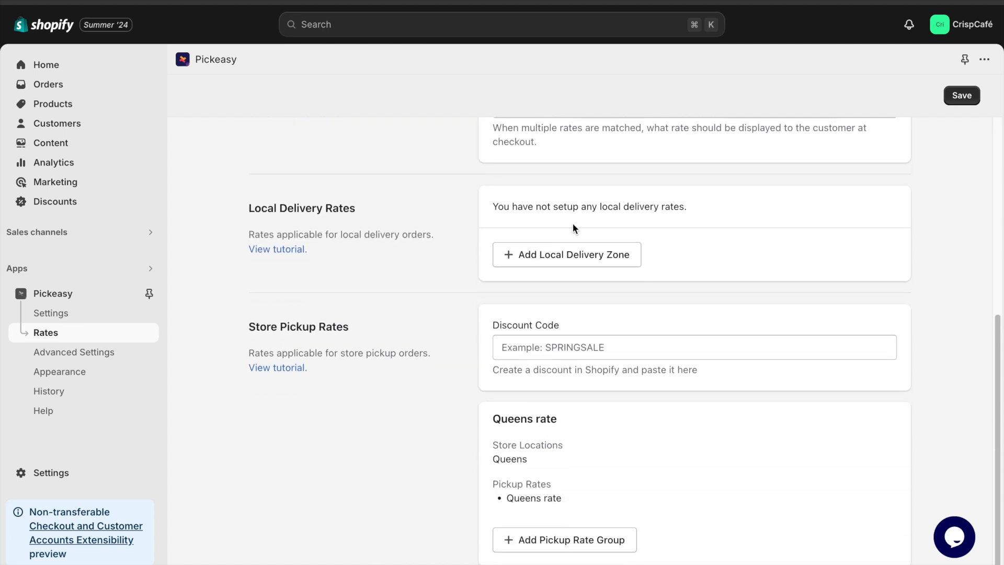
mouse_move(564, 540)
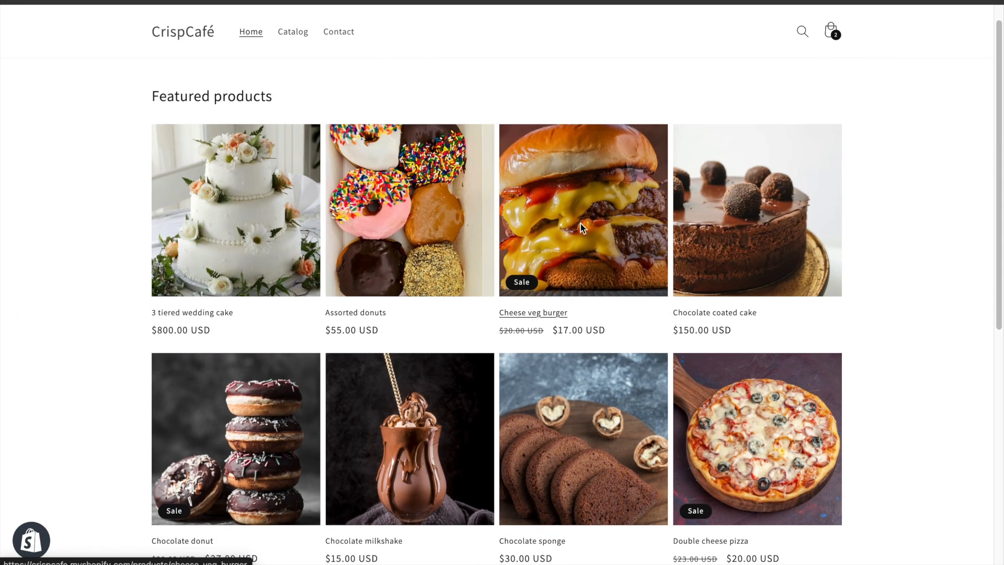
scroll("down", 3)
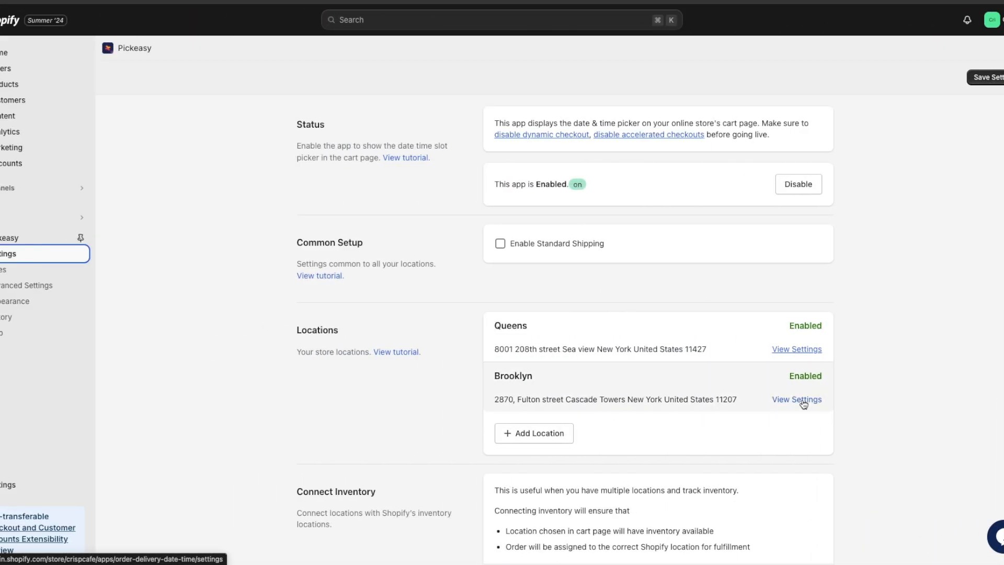
Step: In Brooklyn's location settings, generate hourly pickup slots from 9:00 AM to 4:00 PM
left_click(798, 400)
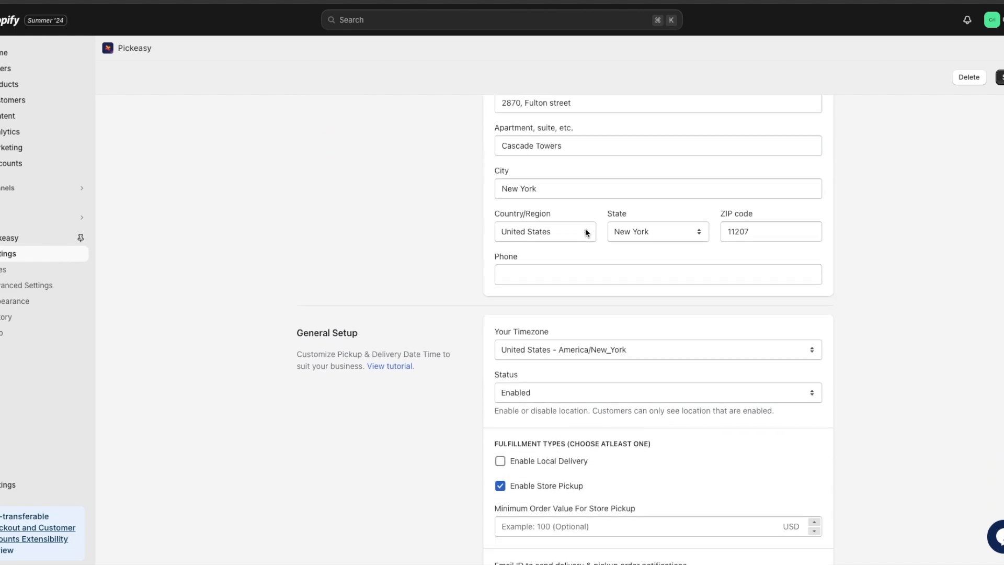
left_click(500, 461)
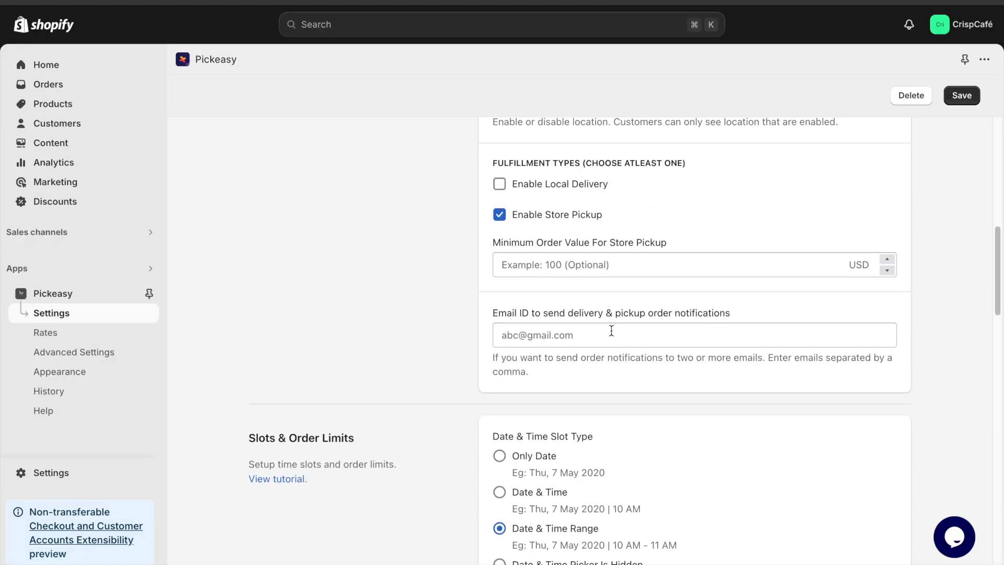
scroll("down", 3)
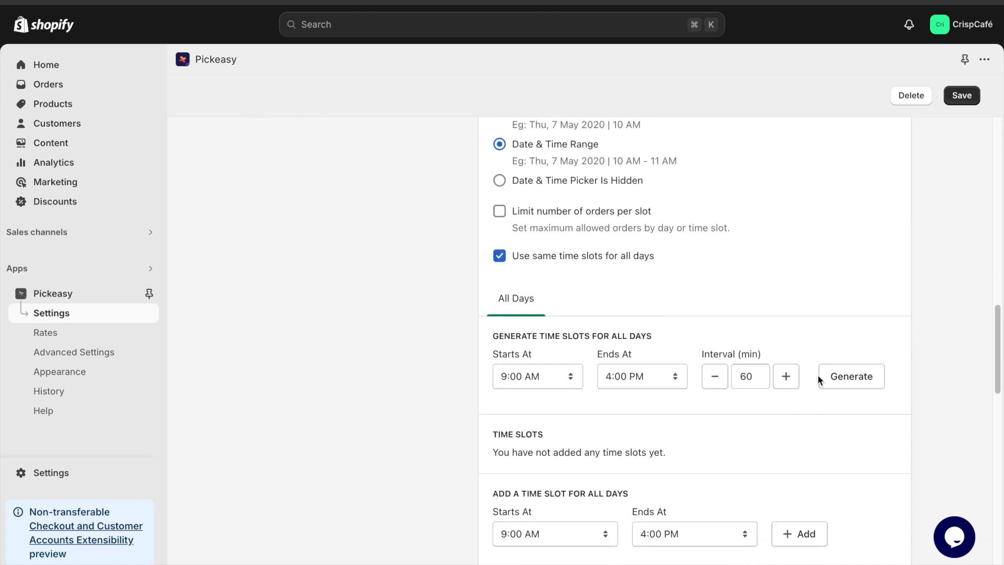
left_click(852, 376)
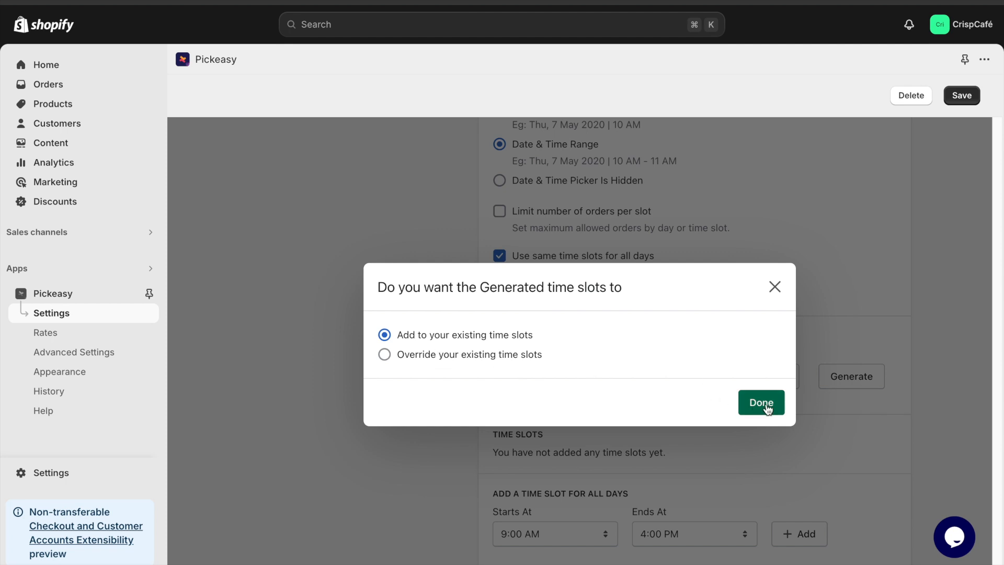
left_click(761, 403)
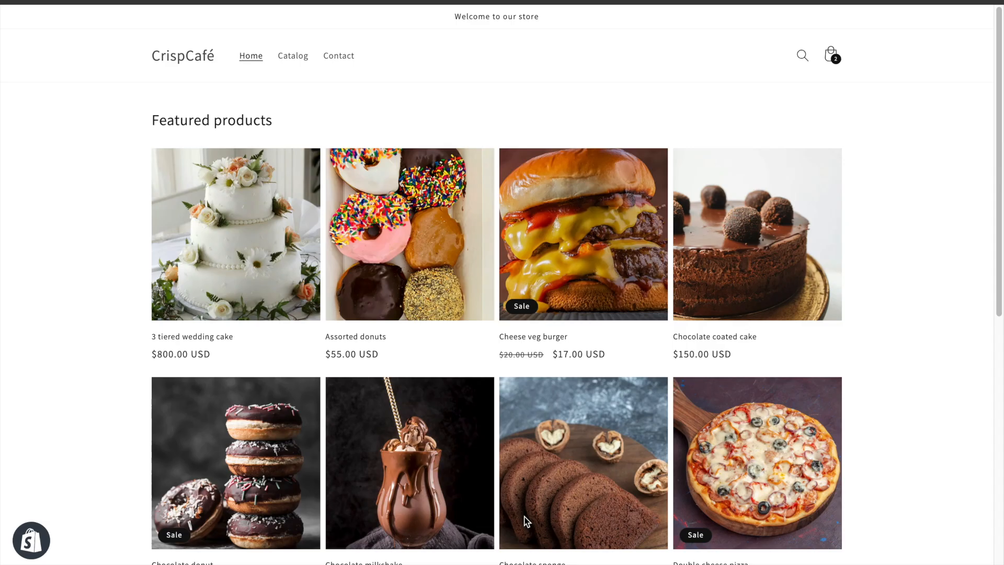
Step: Add the Cheese veg burger to the cart and go to the cart page
scroll("down", 3)
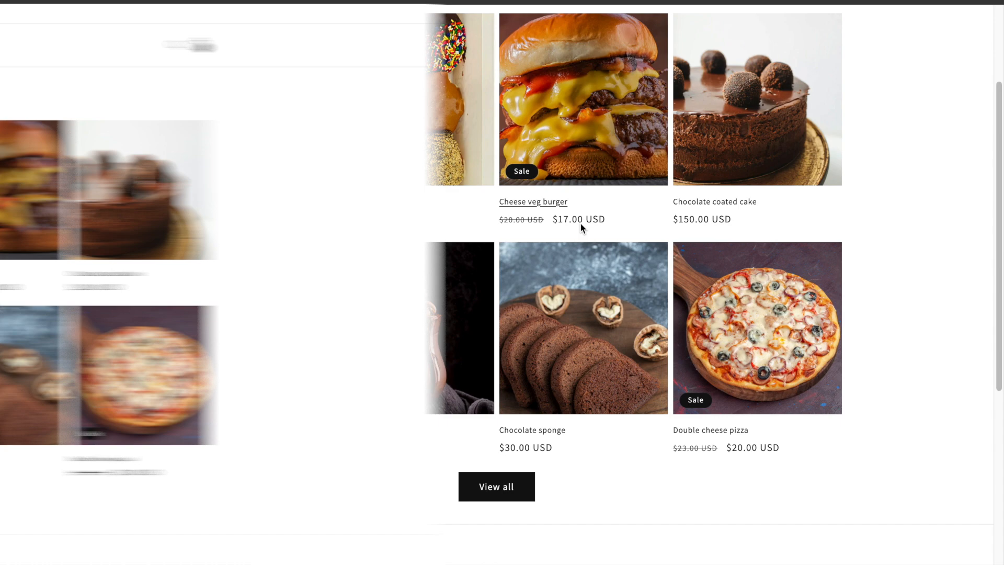
left_click(533, 201)
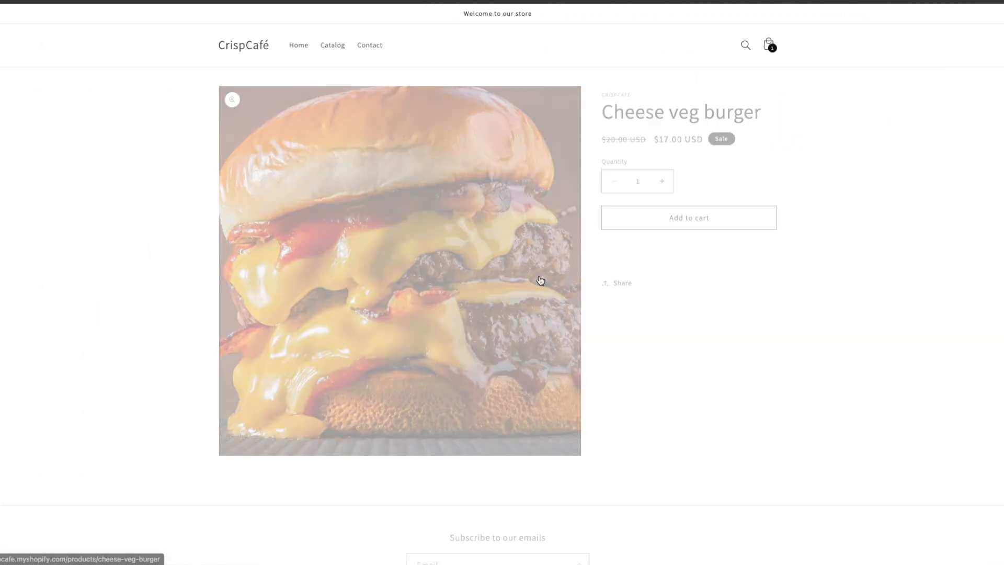
left_click(689, 218)
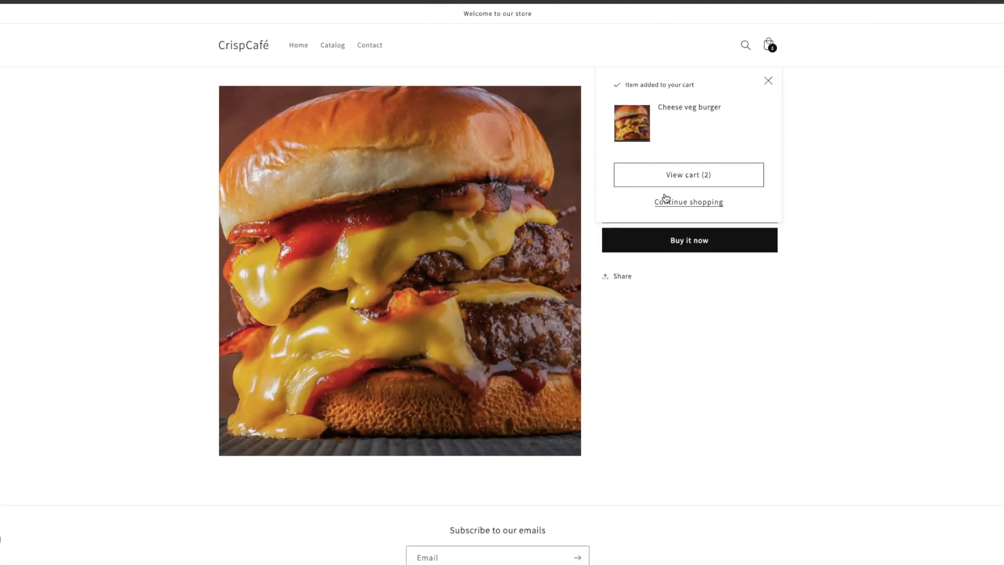
left_click(688, 175)
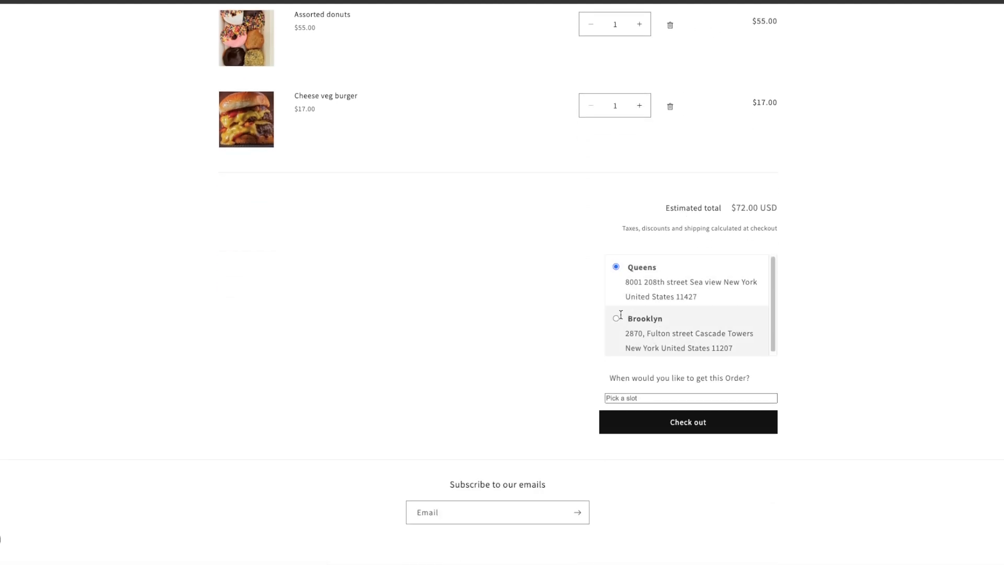
Step: Book Brooklyn pickup for Wed 26 Jun 2024, 3:00 PM - 4:00 PM, then reach Pickeasy's help page
left_click(690, 398)
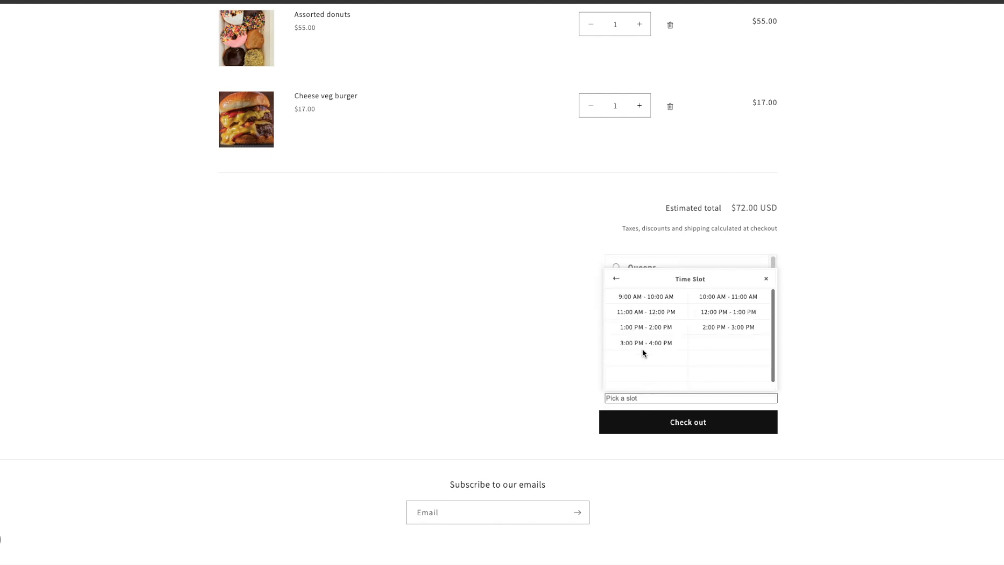
left_click(646, 343)
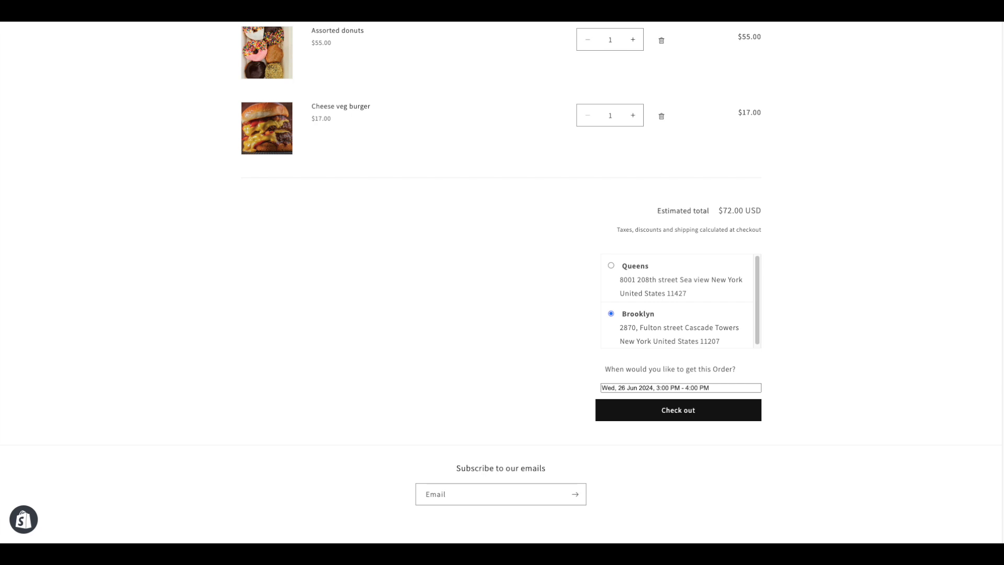
left_click(44, 410)
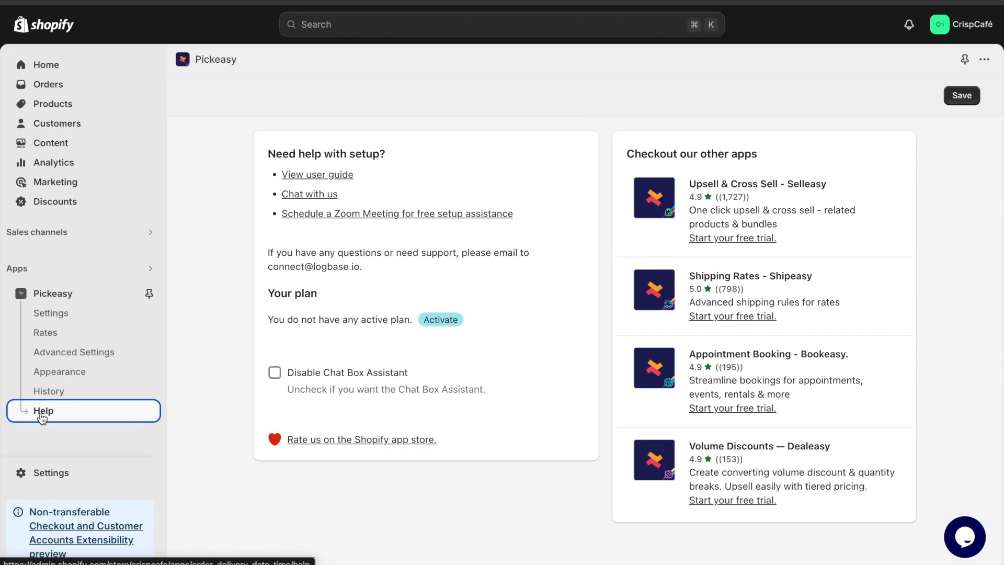
mouse_move(260, 140)
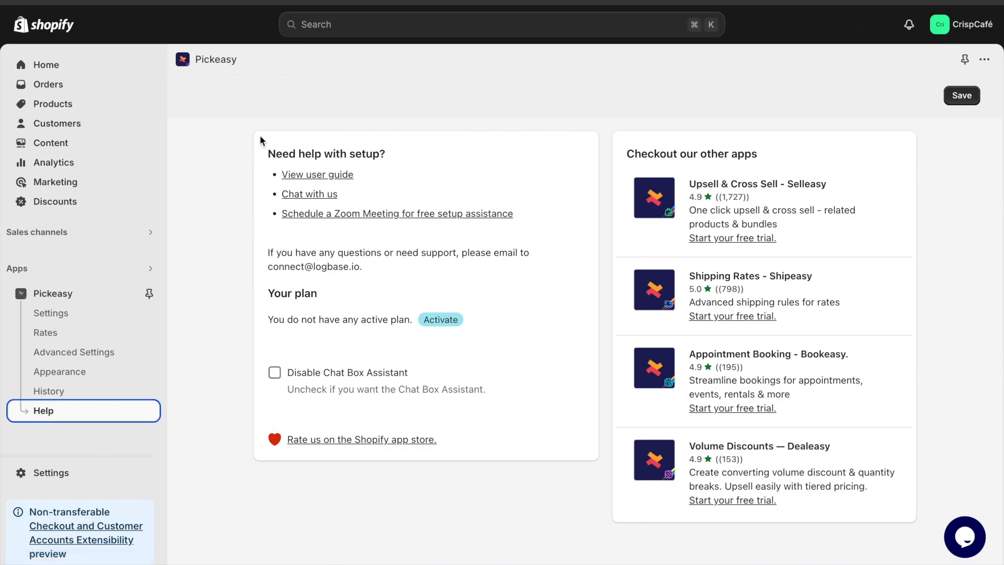